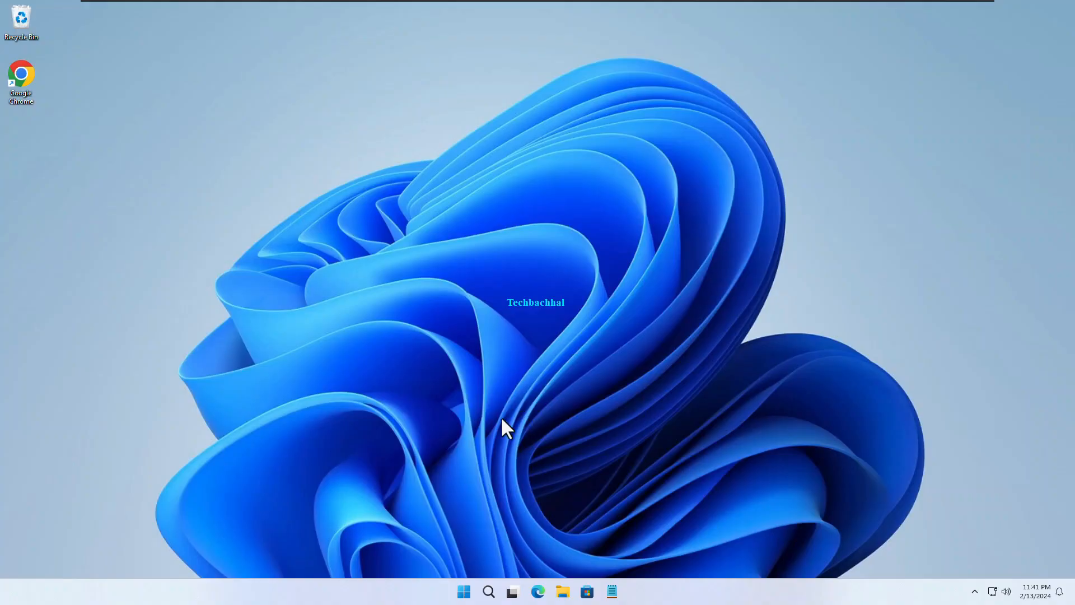
- Launch Settings from the Start button's right-click quick link menu
right_click(463, 592)
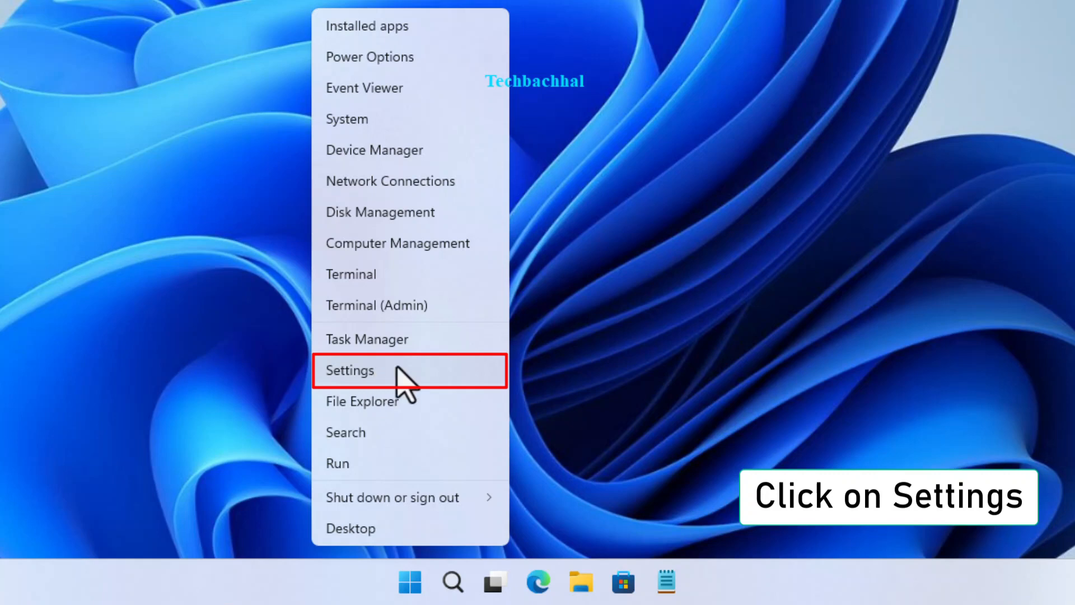
left_click(349, 370)
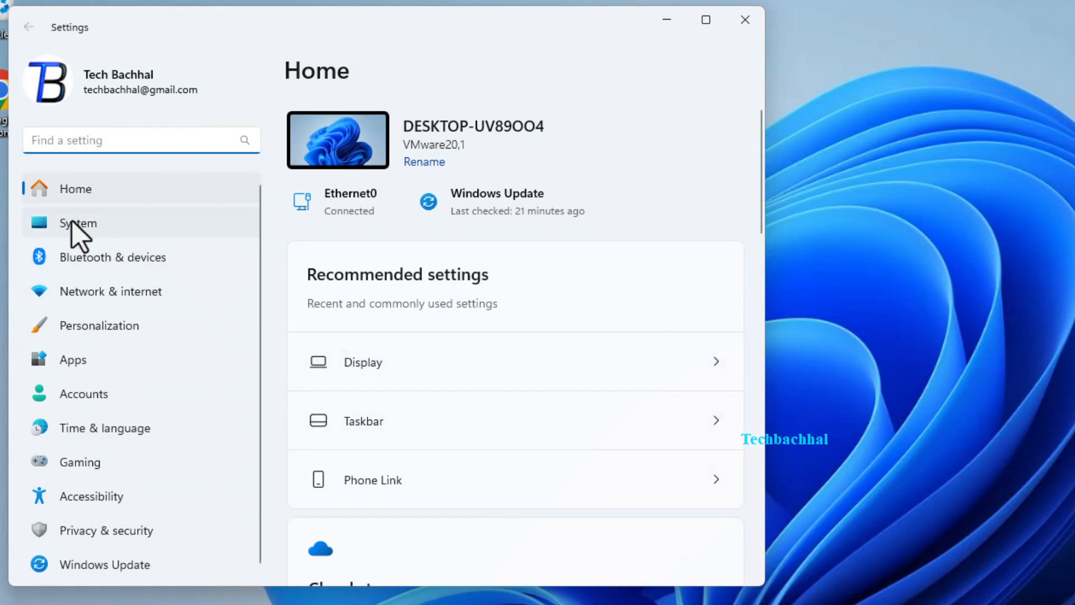
- Navigate System > Troubleshoot > Other troubleshooters to reach the Windows Update troubleshooter
left_click(78, 223)
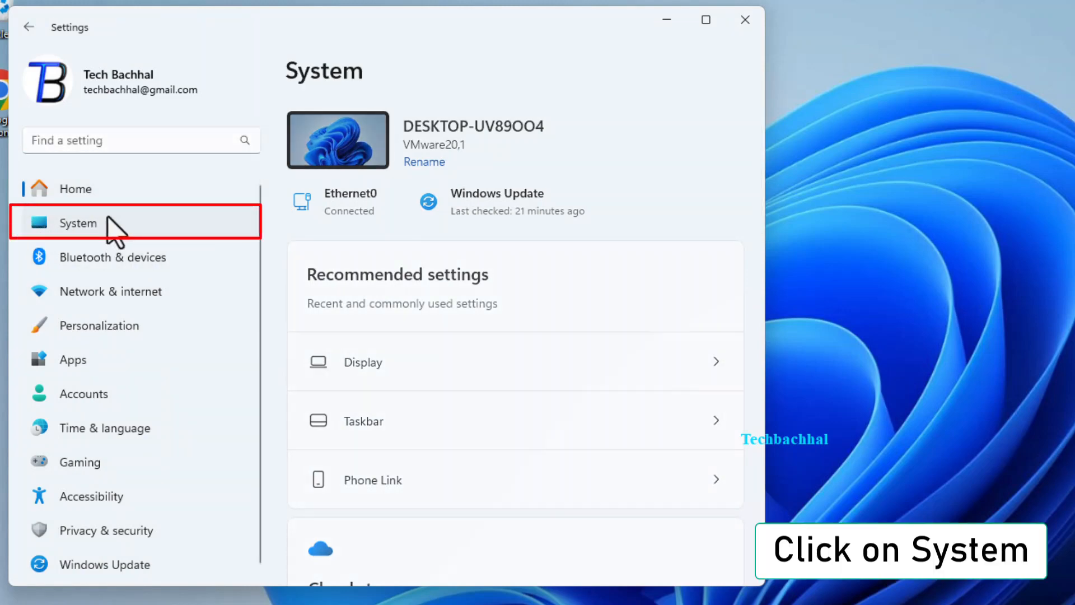
left_click(77, 223)
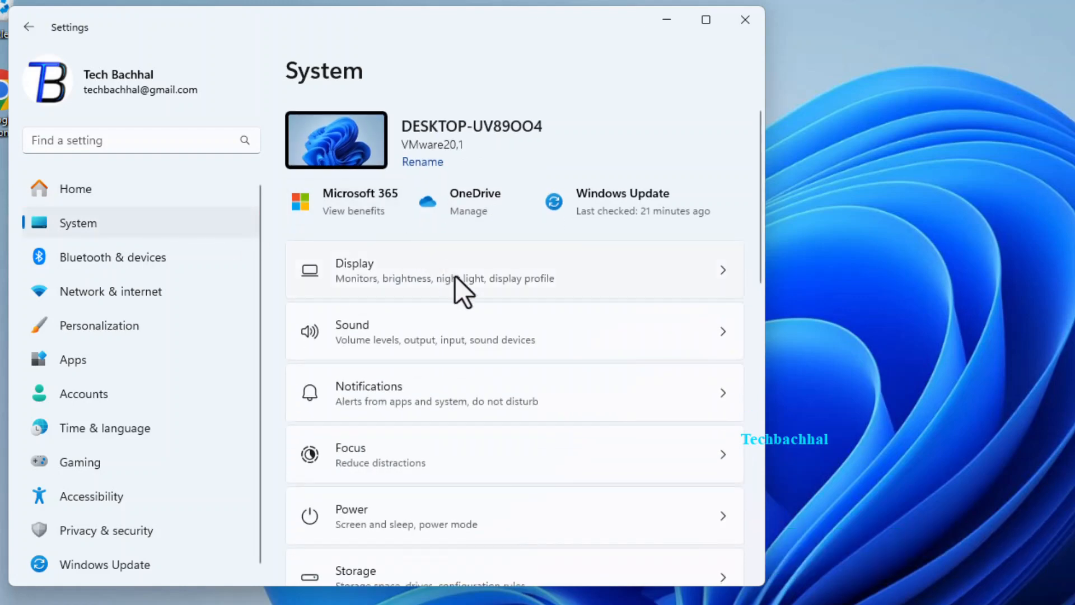
scroll("down", 3)
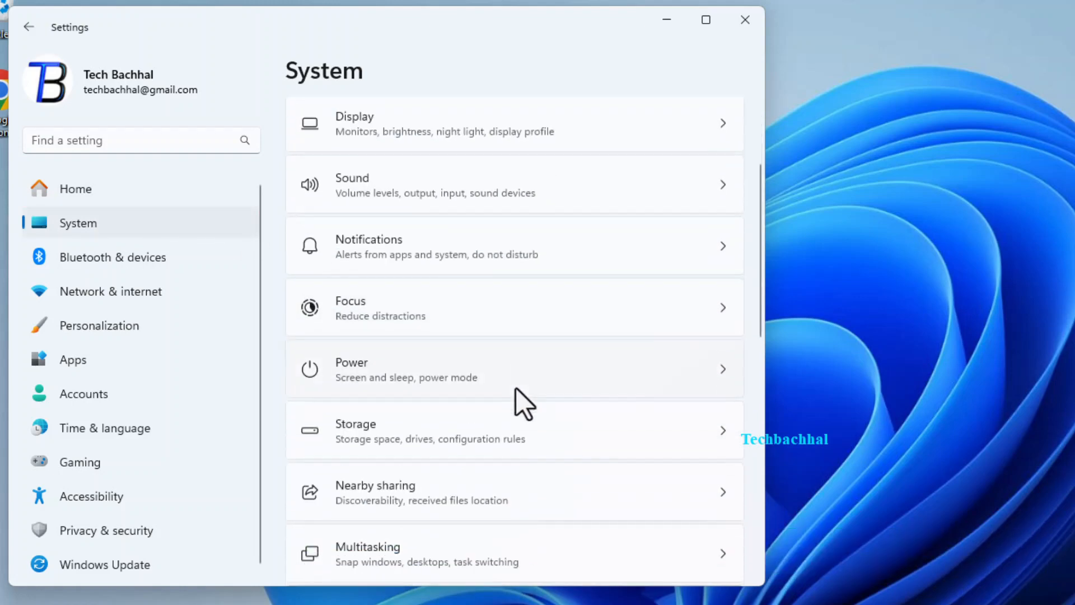
scroll("down", 3)
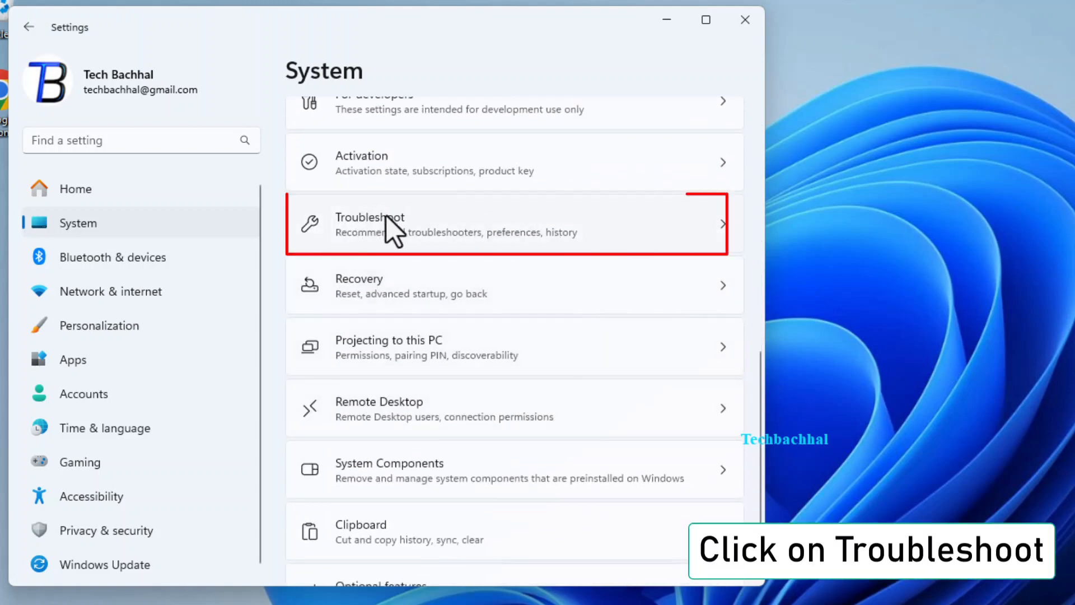
left_click(370, 223)
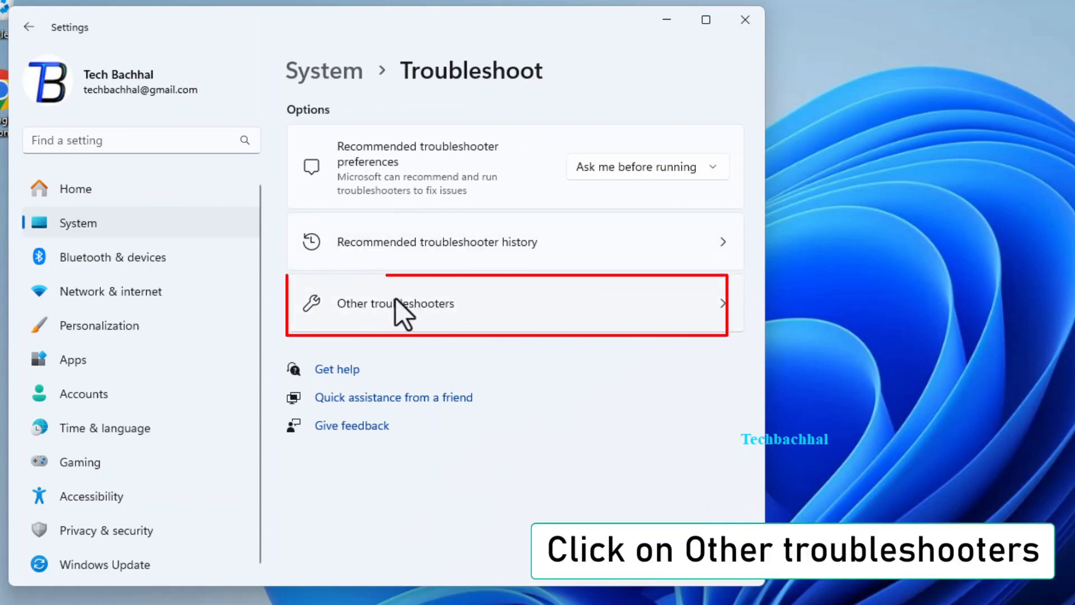
left_click(396, 303)
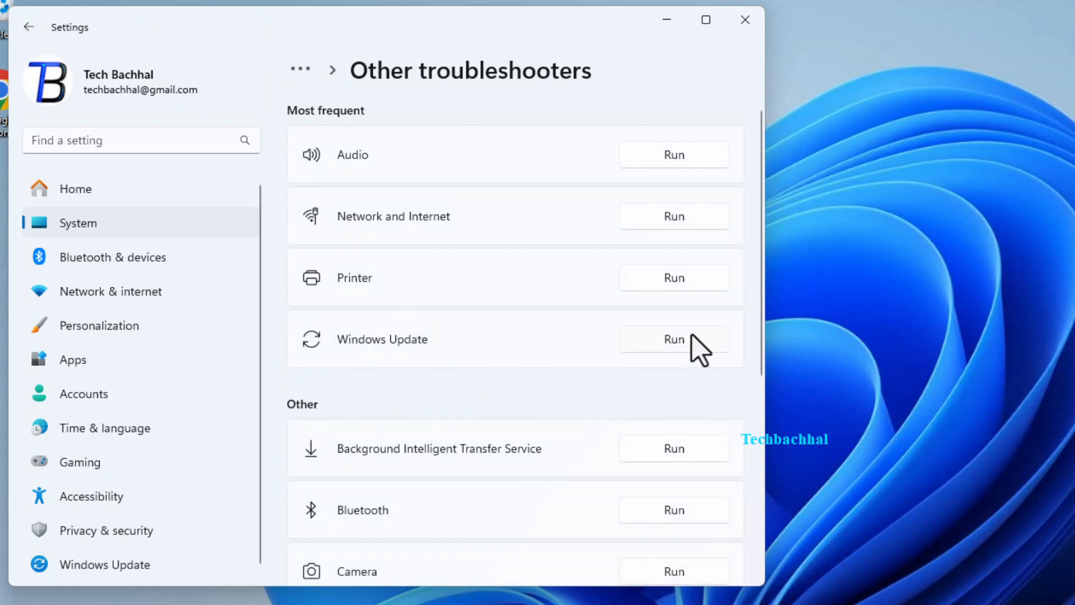
left_click(673, 339)
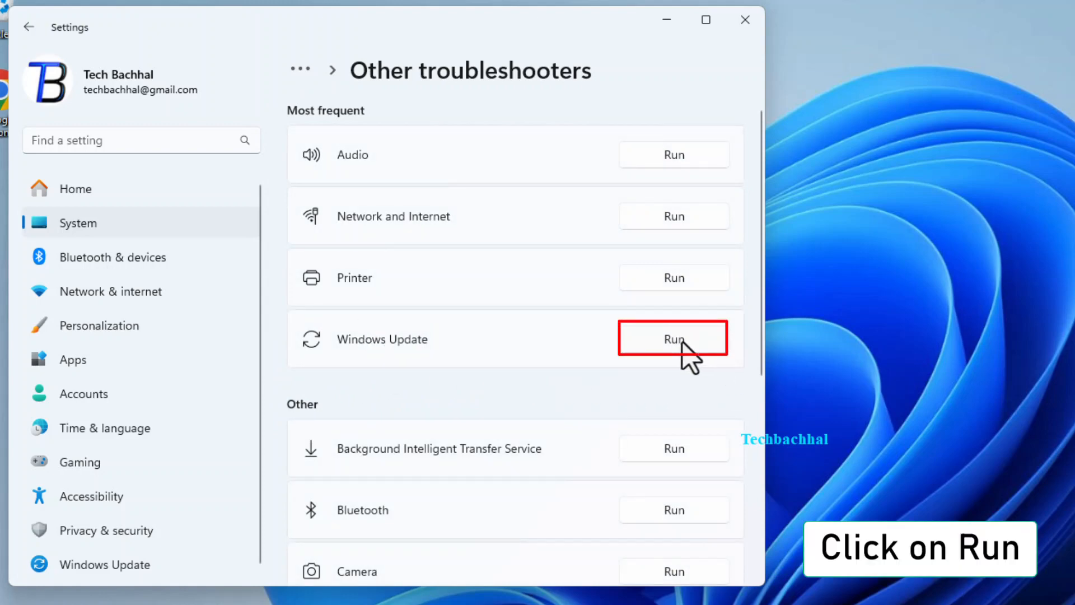
- Run the Windows Update troubleshooter past the restart warning and close it when finished
left_click(672, 338)
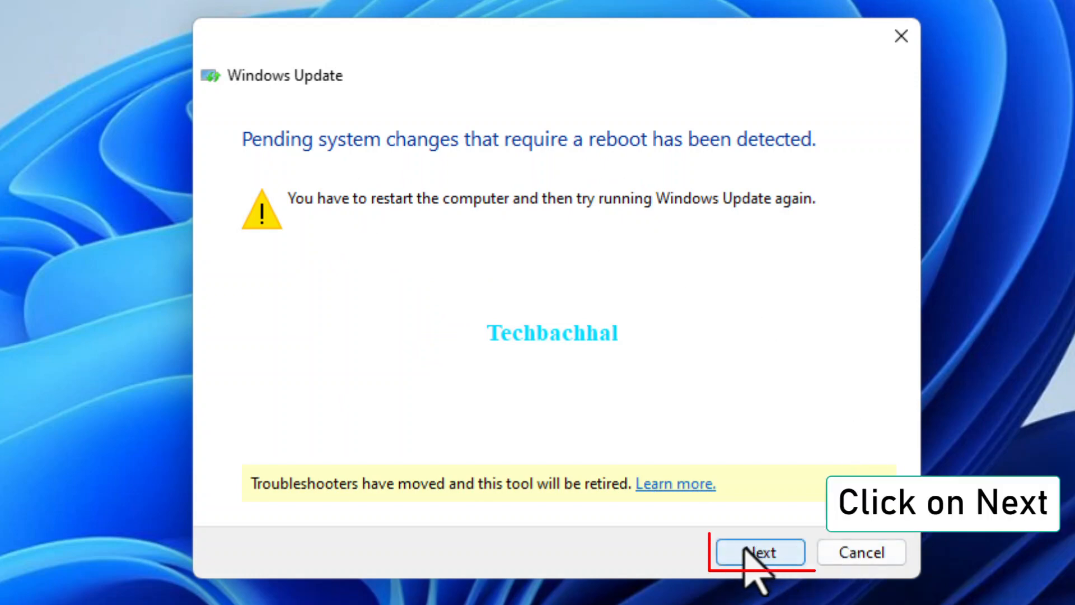
left_click(760, 552)
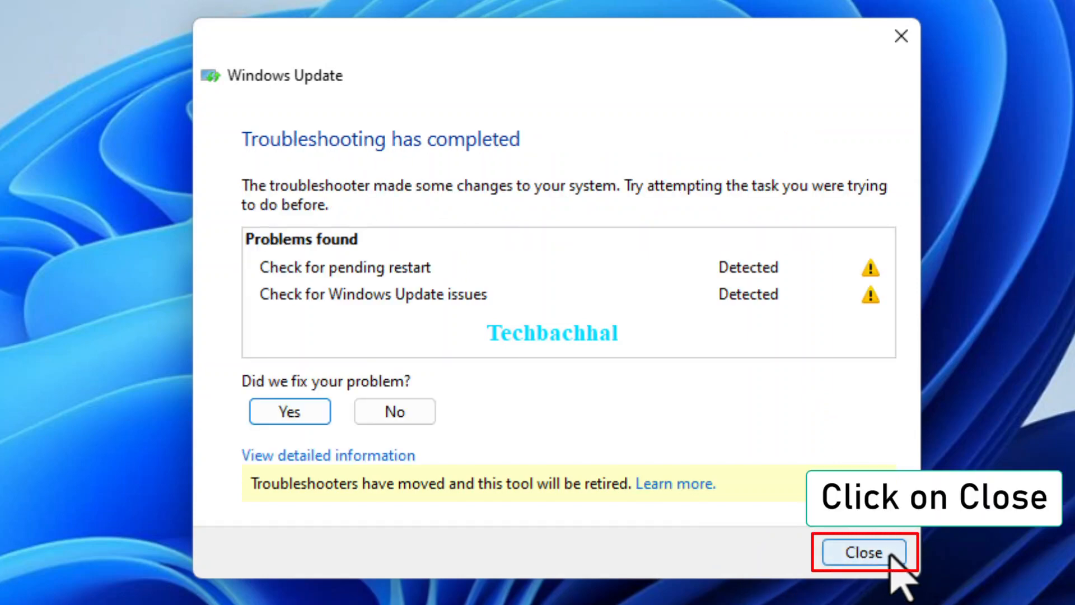
left_click(865, 553)
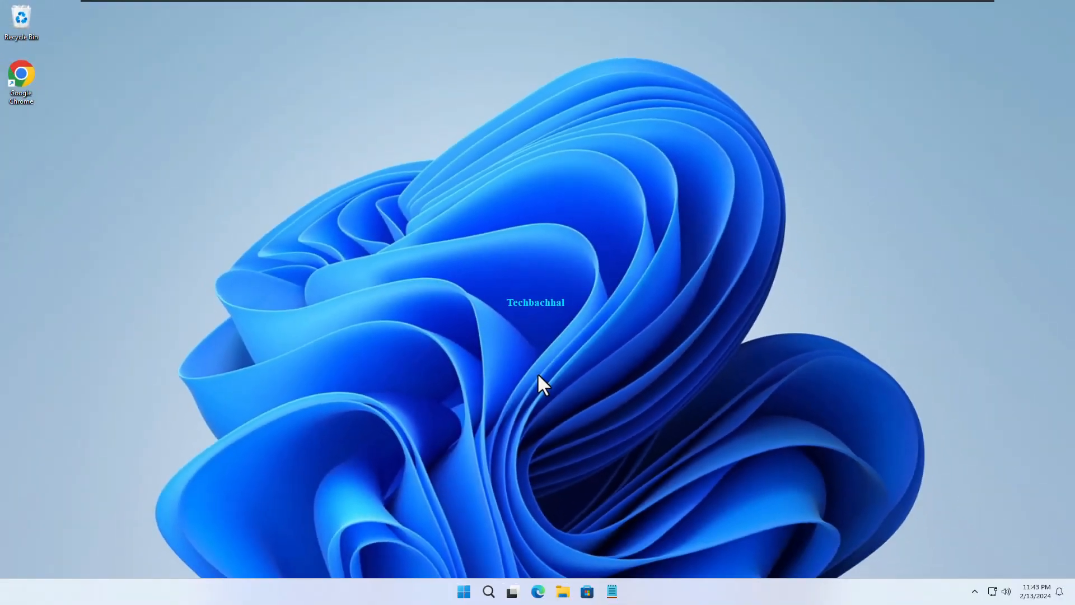
mouse_move(541, 361)
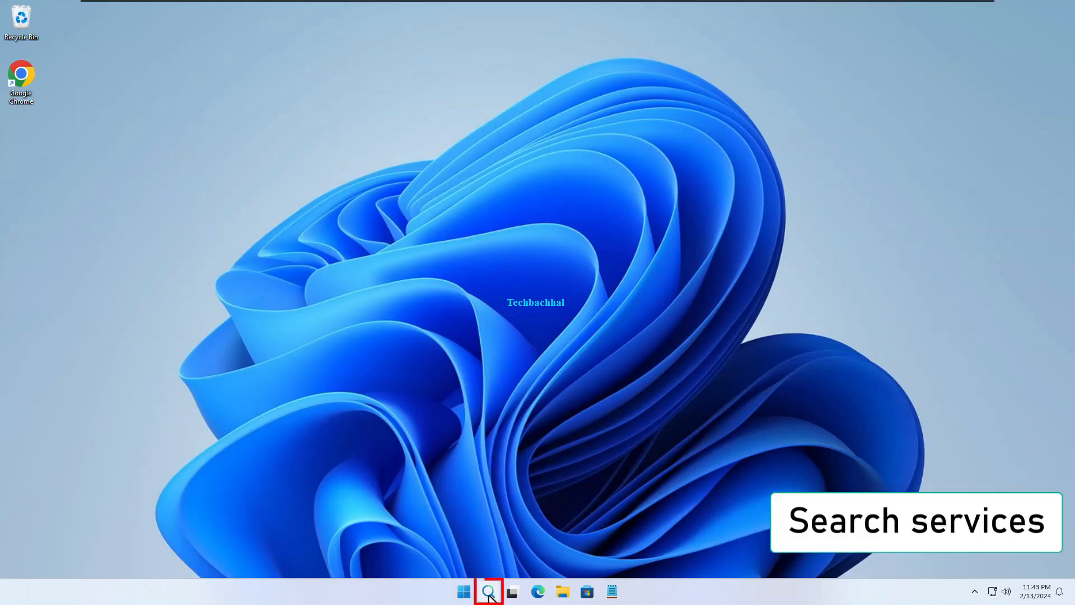
- Search 'services' from the taskbar and launch the Services app
left_click(489, 591)
type("services")
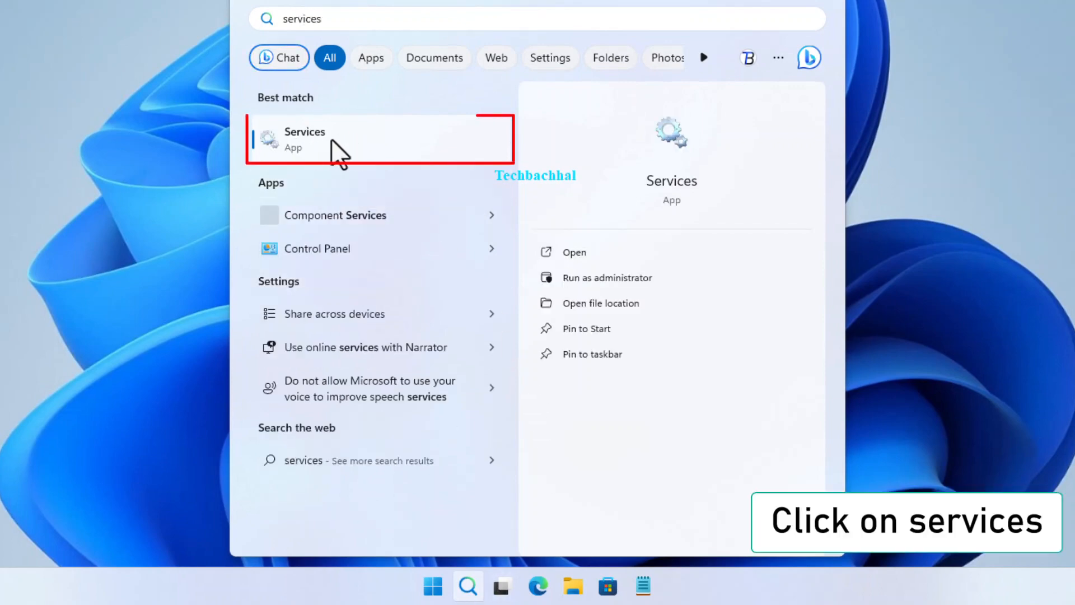
left_click(305, 138)
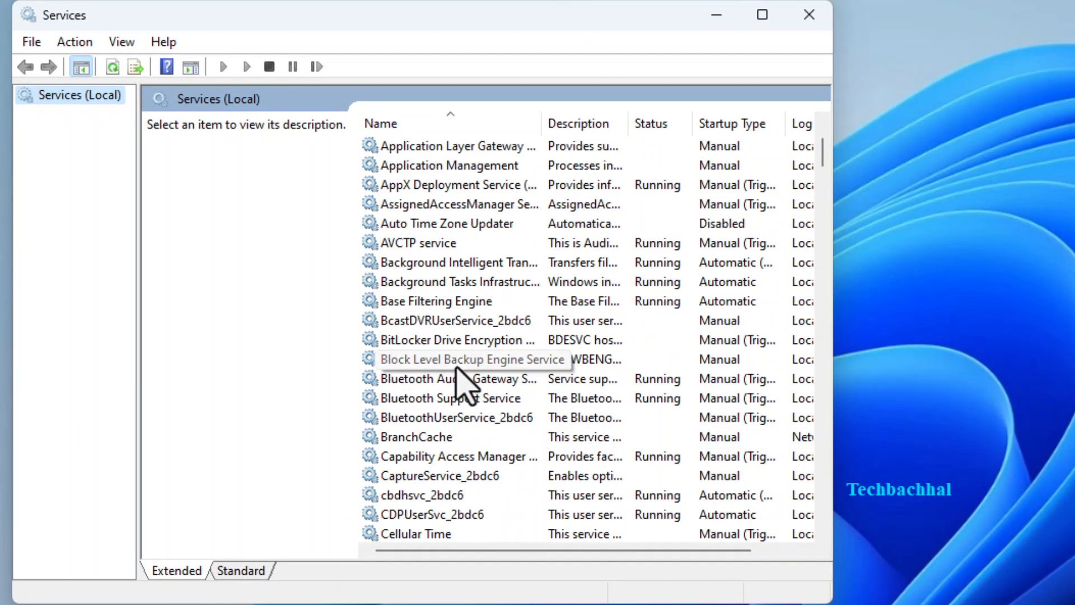
- Scroll the services list and open the Windows Update Properties dialog
scroll("down", 3)
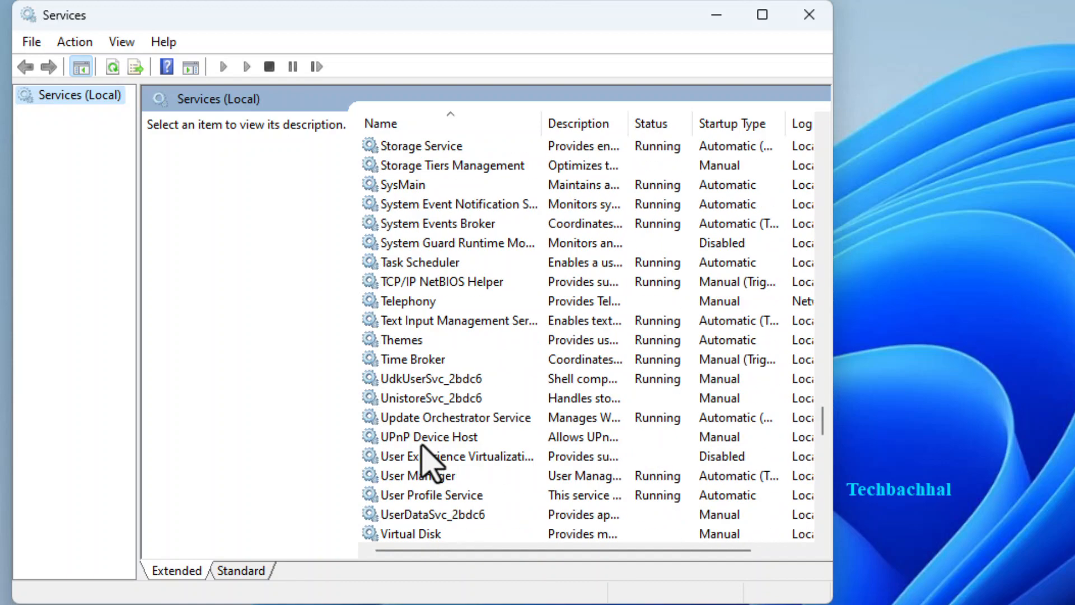
scroll("down", 3)
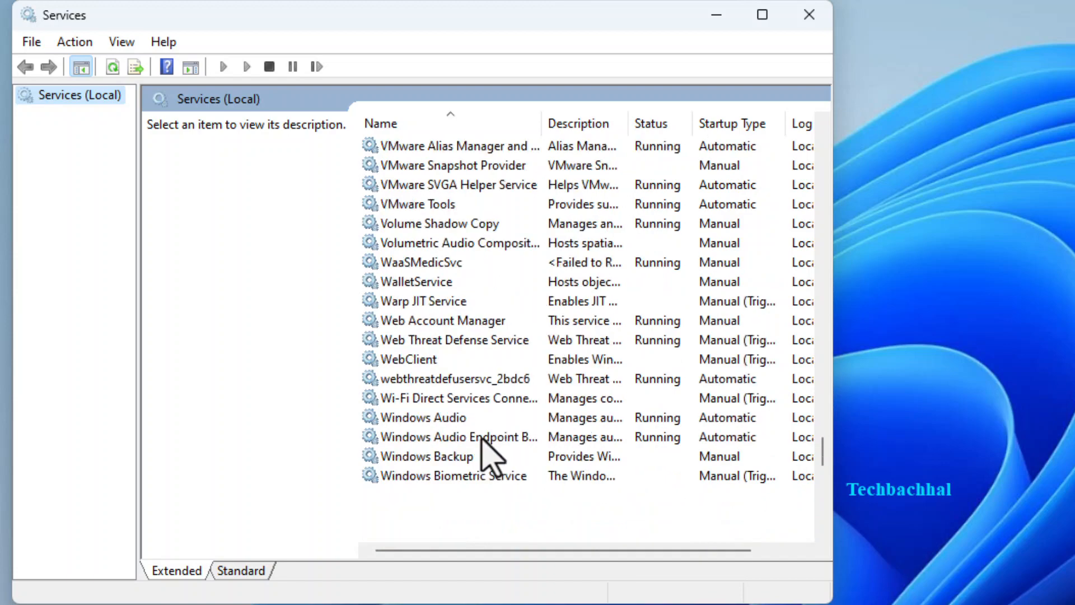
scroll("down", 3)
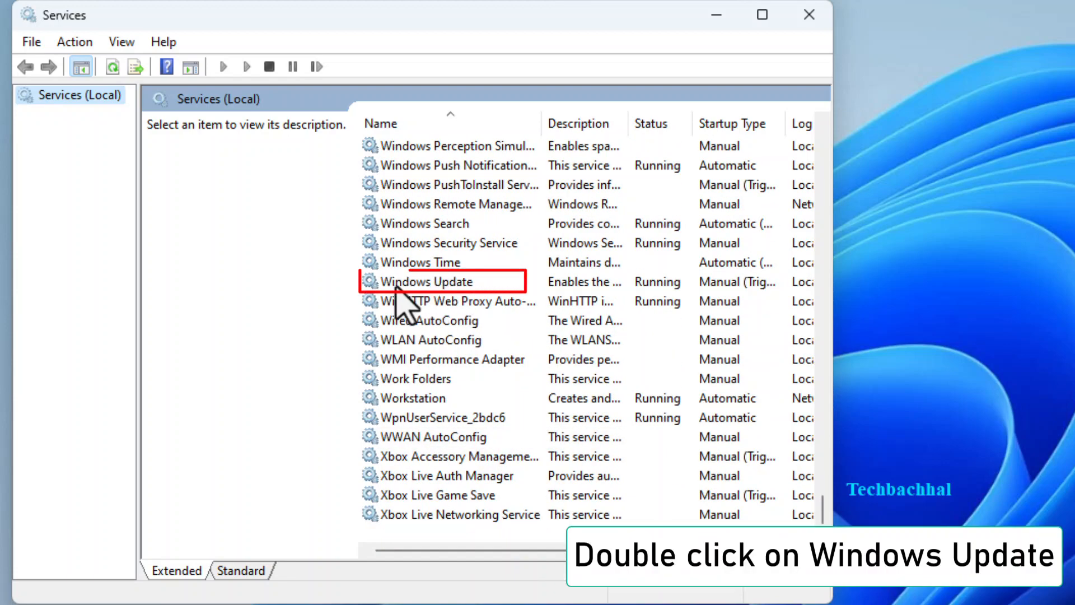
double_click(429, 281)
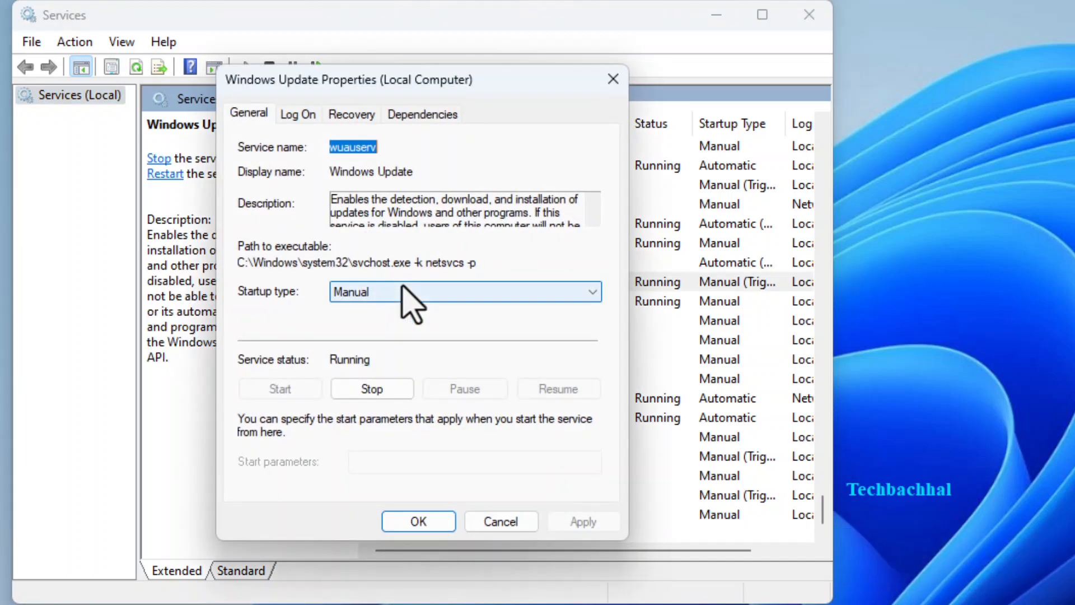
- Set Windows Update startup type to Automatic, apply and confirm, then close Services
left_click(464, 292)
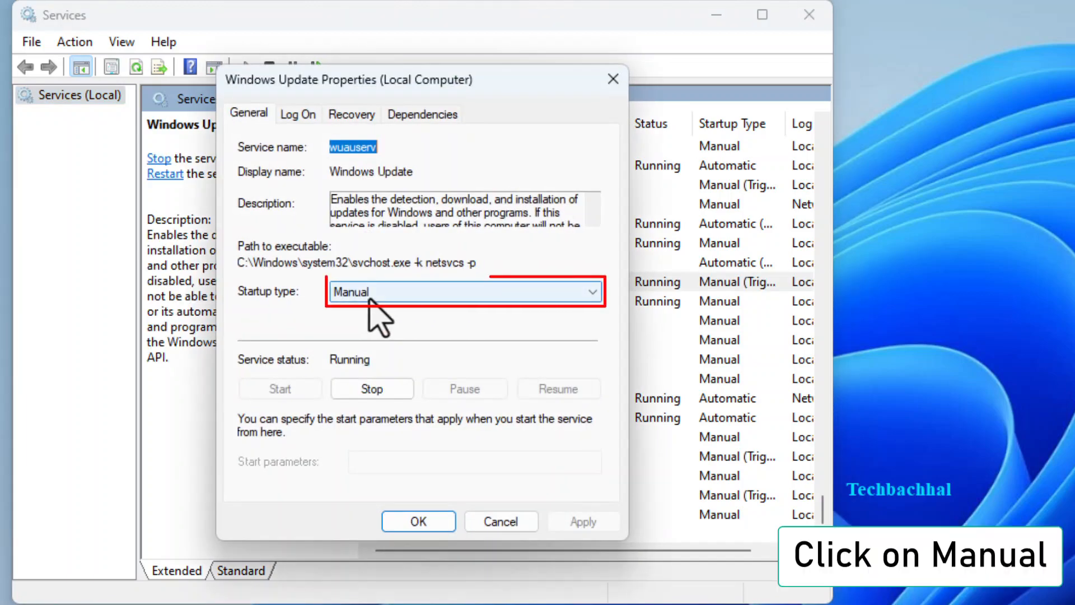
left_click(463, 291)
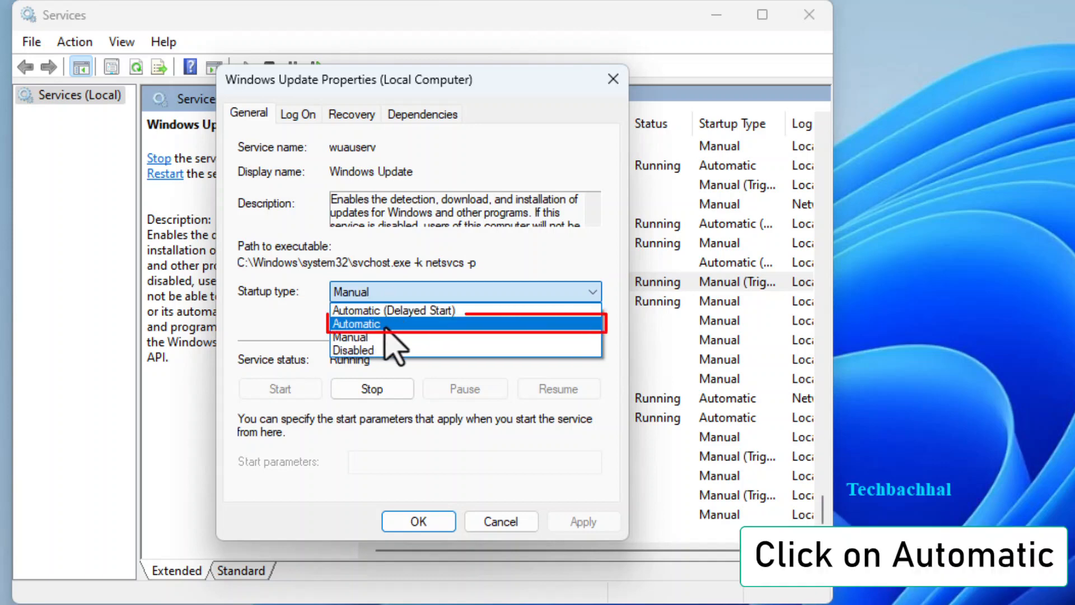
left_click(356, 323)
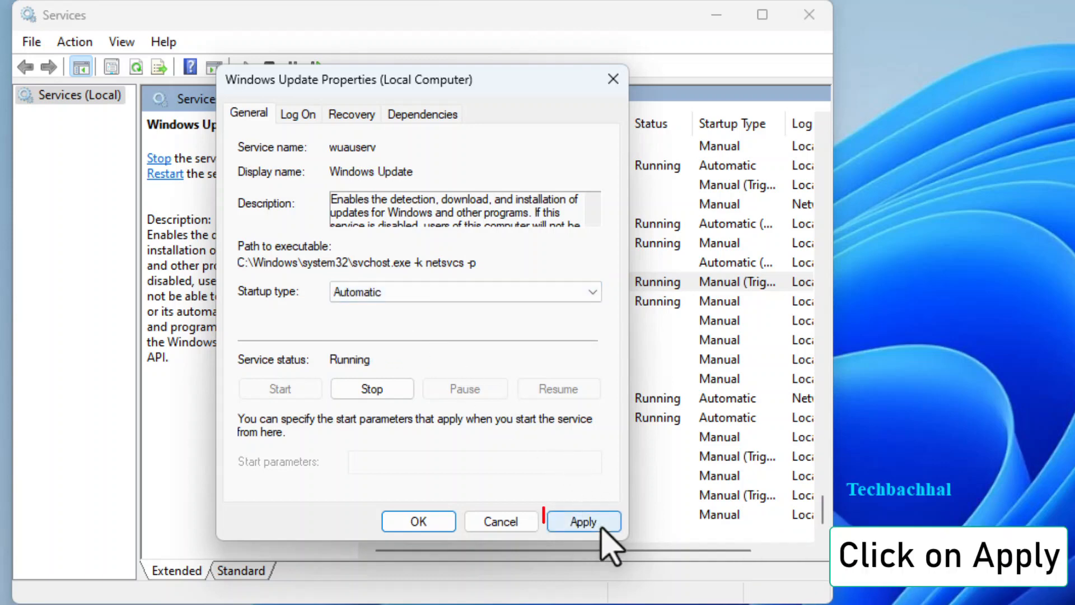
left_click(583, 521)
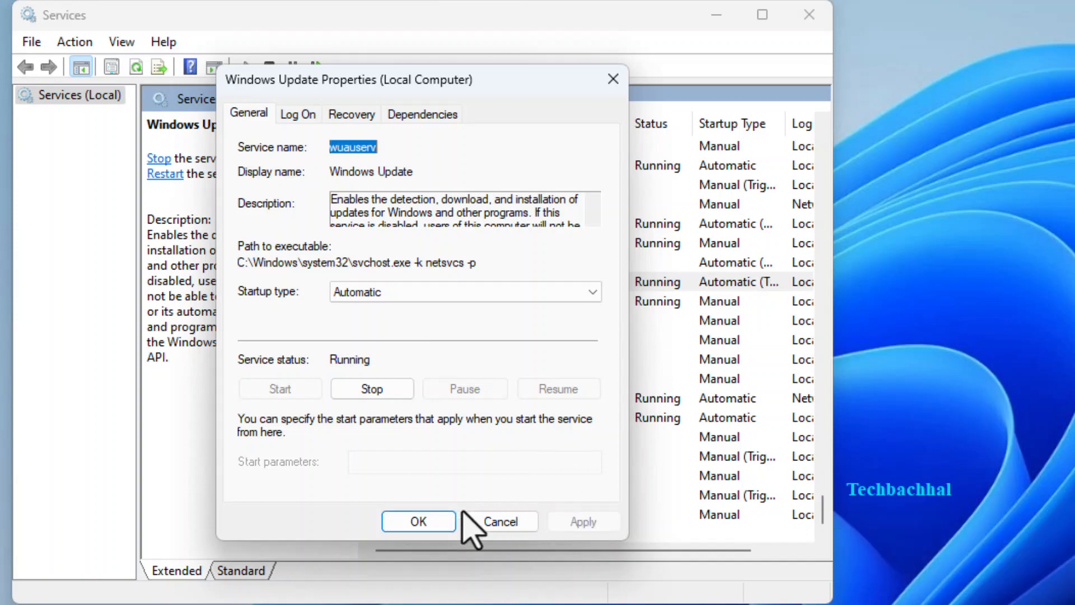
left_click(419, 522)
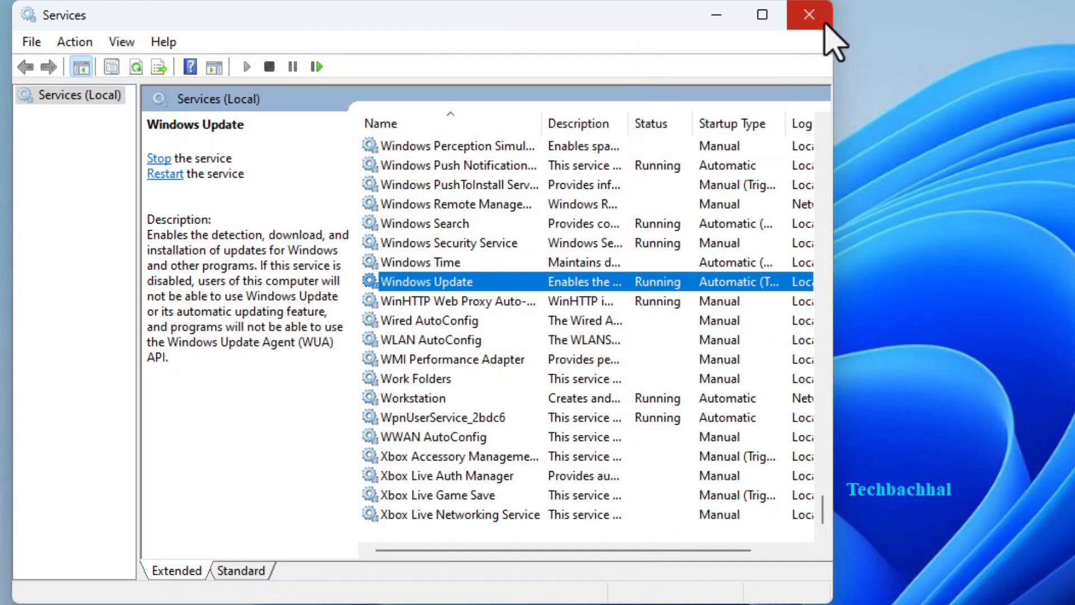
left_click(809, 14)
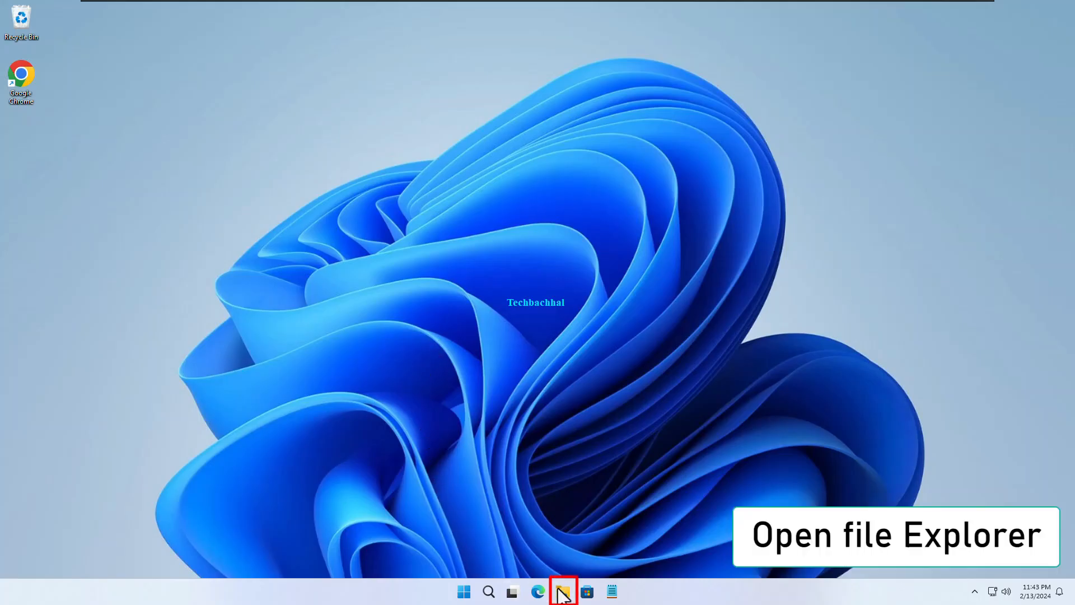
- Open File Explorer and browse This PC into Local Disk (C:)
left_click(562, 592)
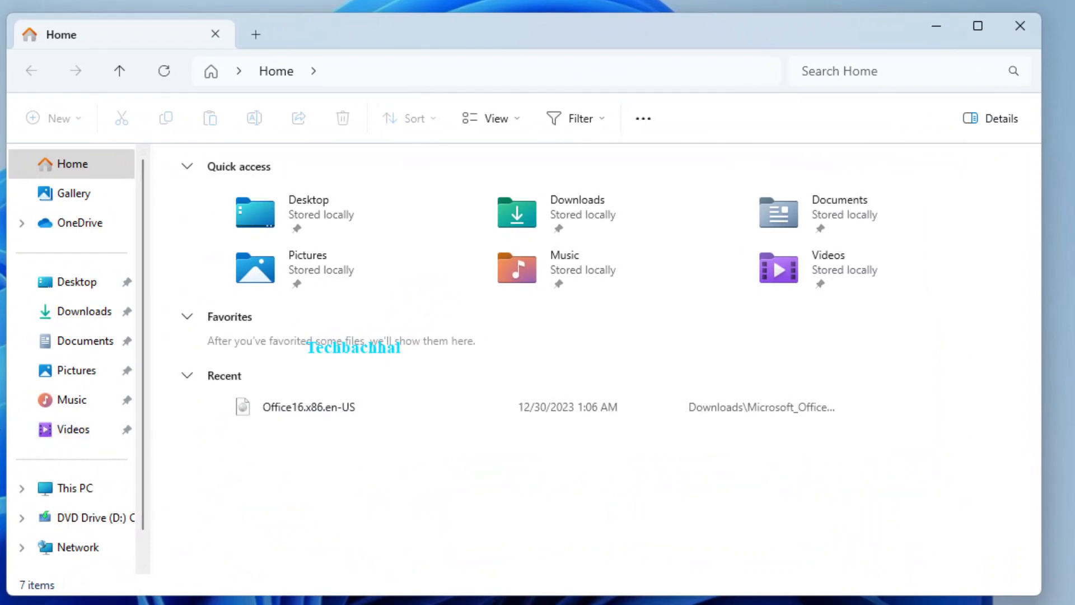
left_click(72, 488)
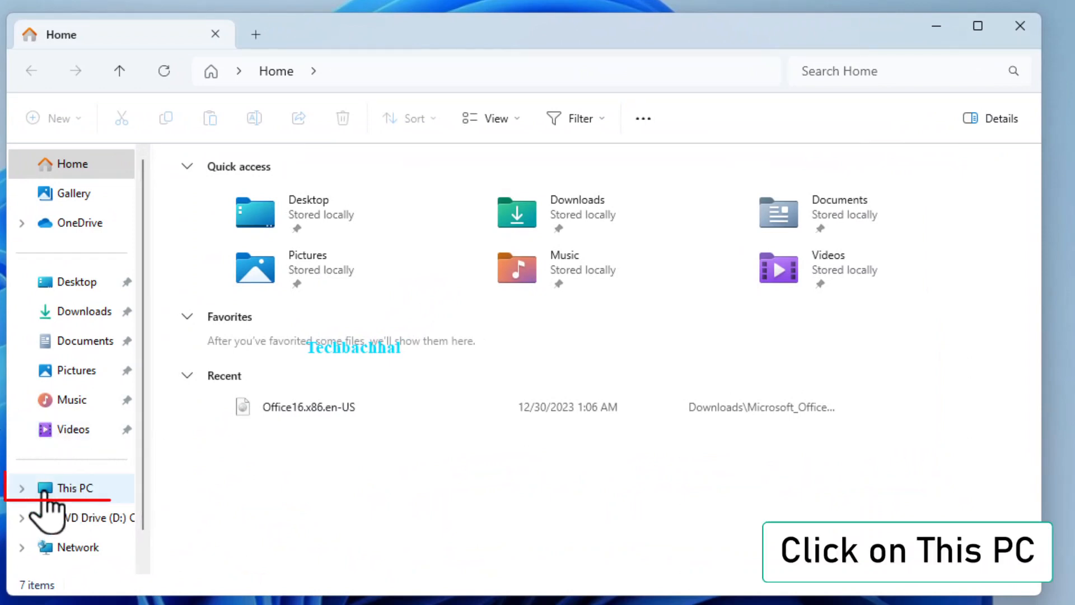
left_click(72, 489)
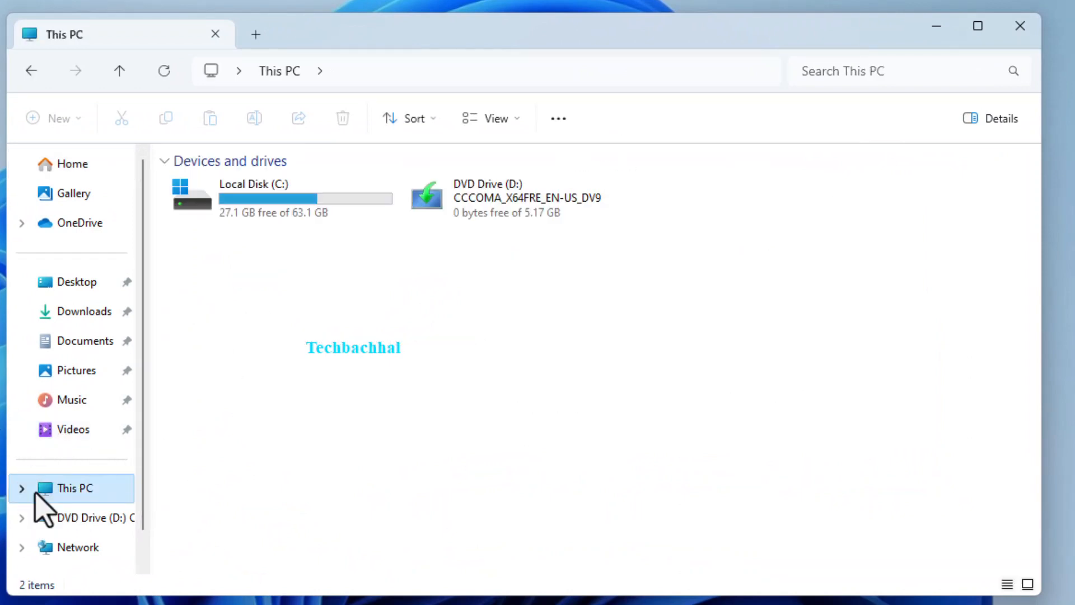
double_click(274, 198)
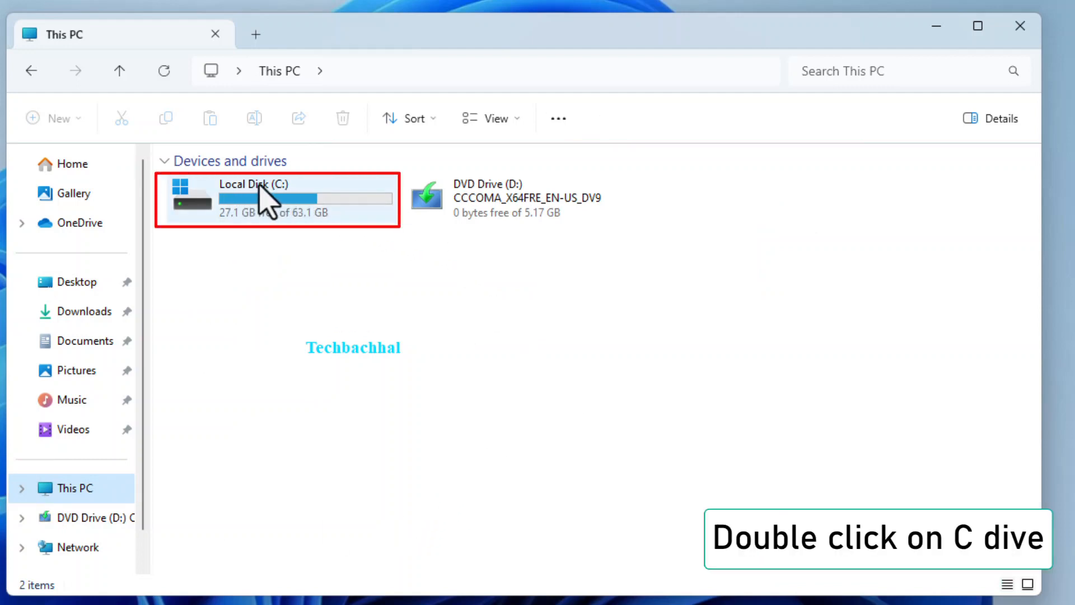
double_click(275, 199)
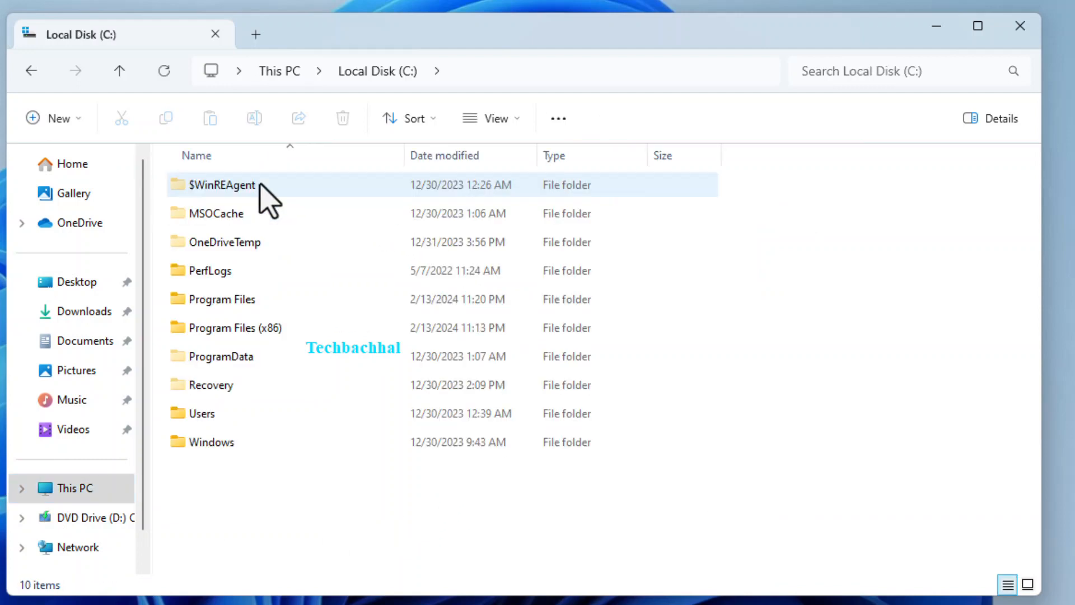
- Open C:\Windows\SoftwareDistribution and select its Download folder
left_click(295, 505)
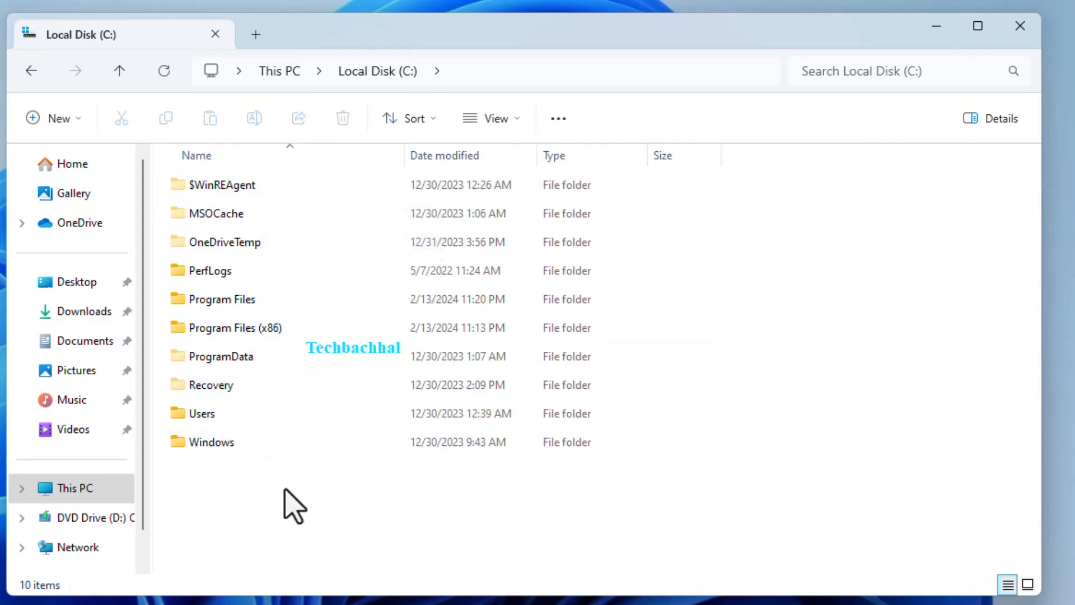
double_click(210, 442)
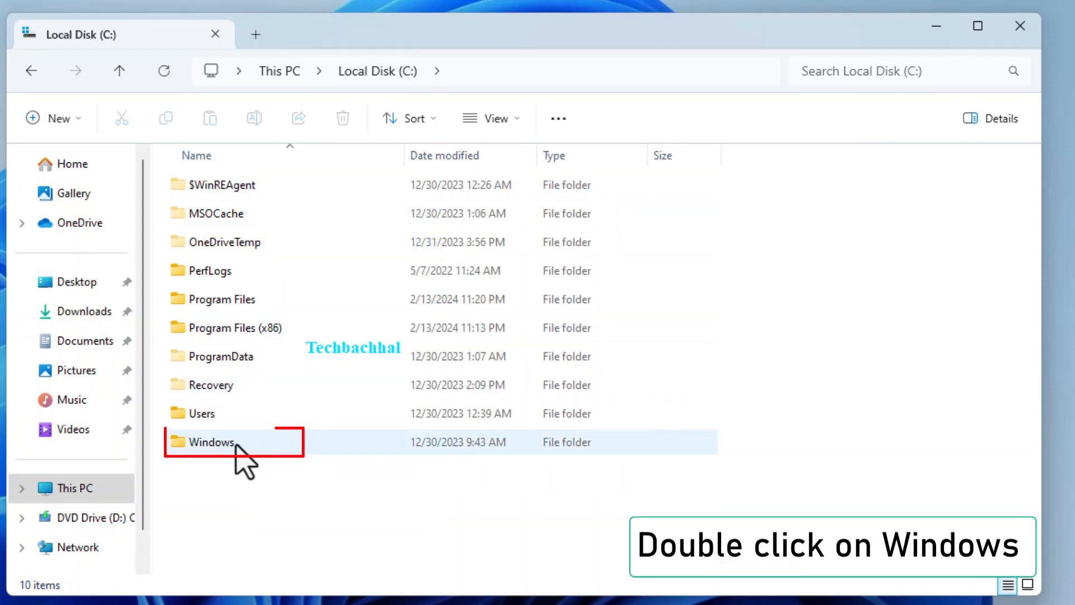
double_click(209, 442)
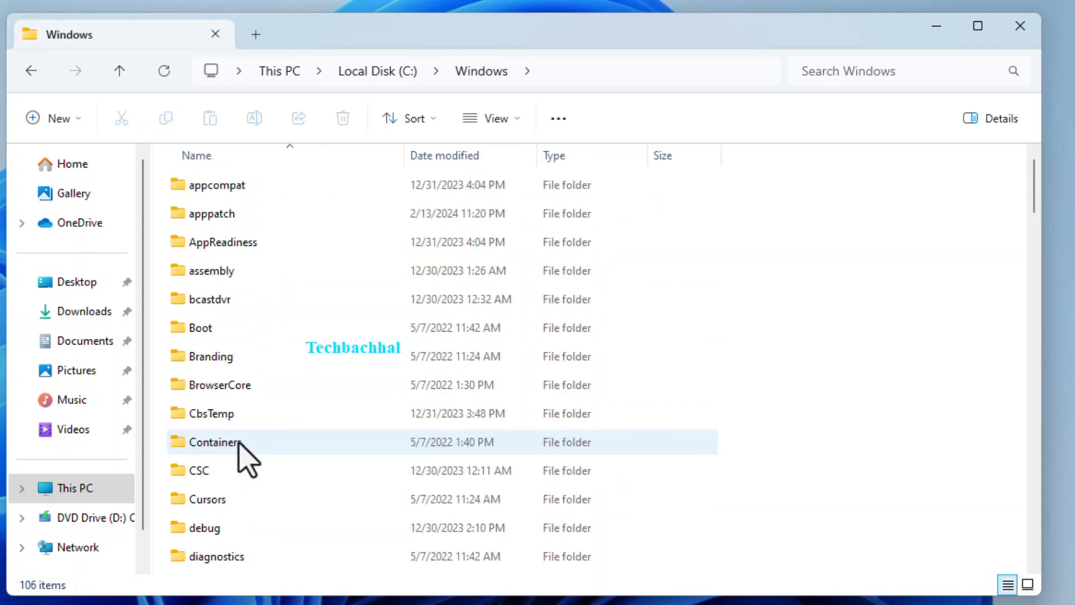
scroll("down", 3)
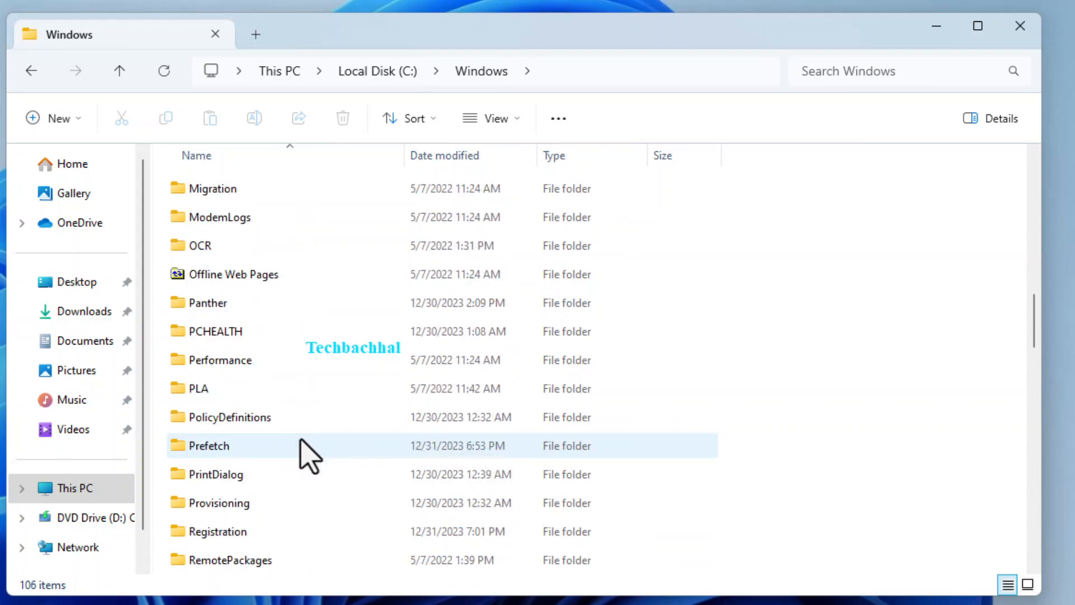
double_click(240, 273)
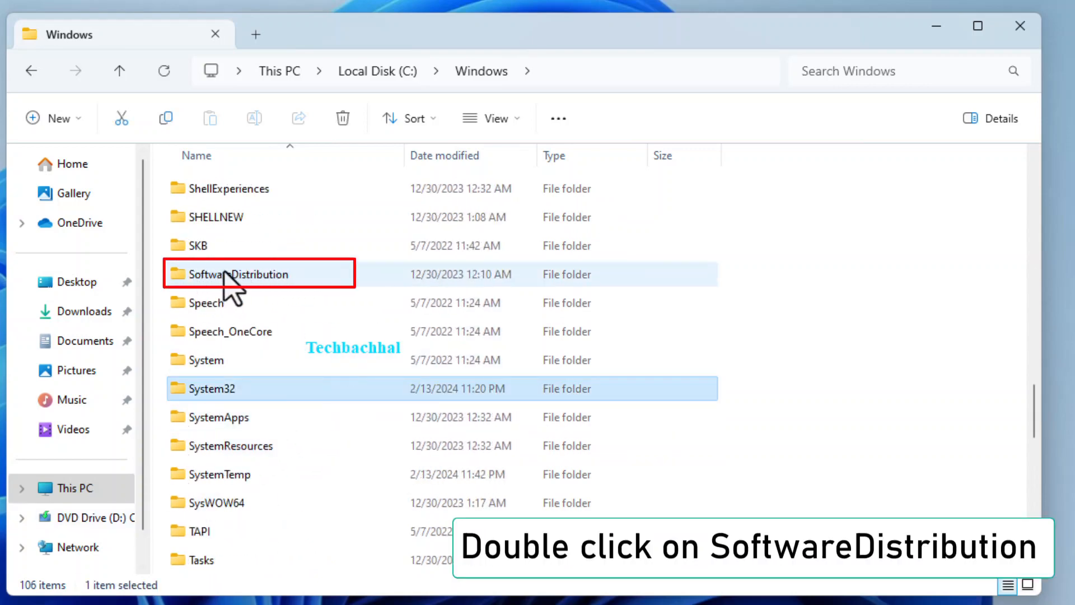
double_click(239, 274)
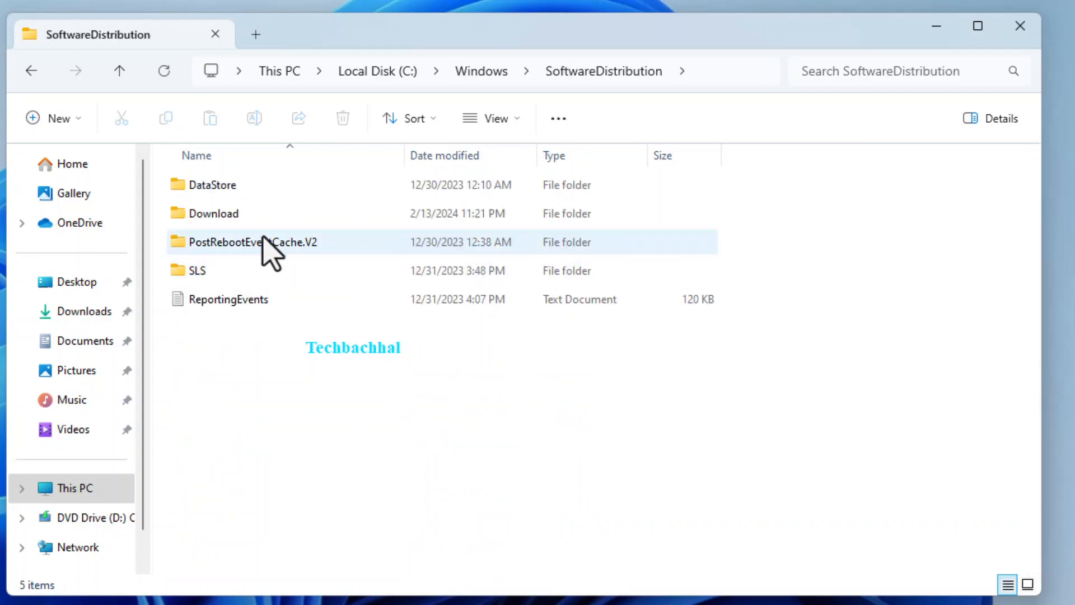
left_click(213, 213)
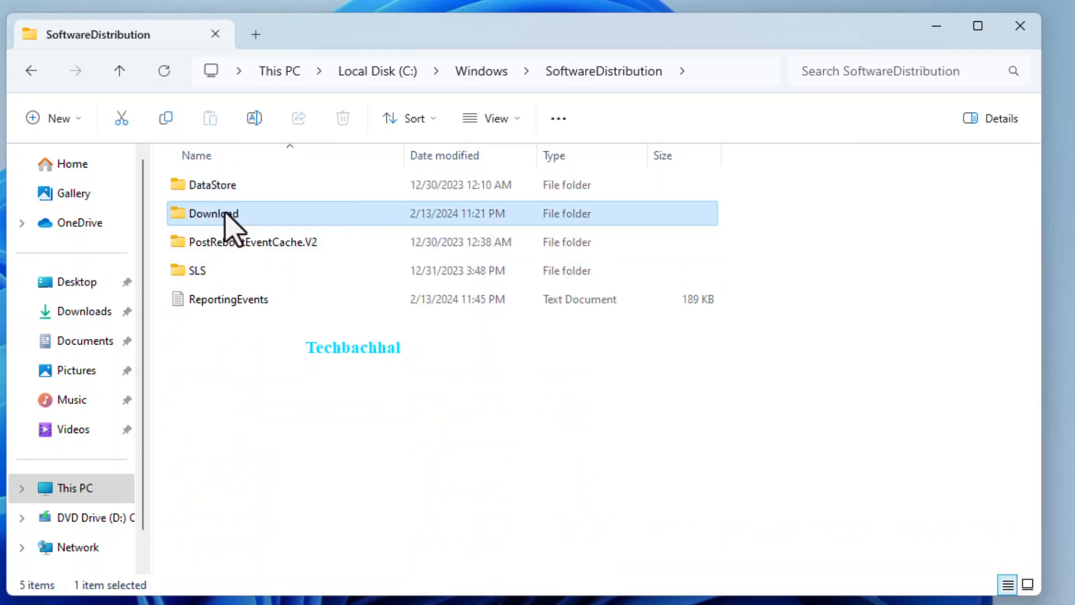
- Open Download, select all 32 items with Ctrl+A and delete them
double_click(214, 213)
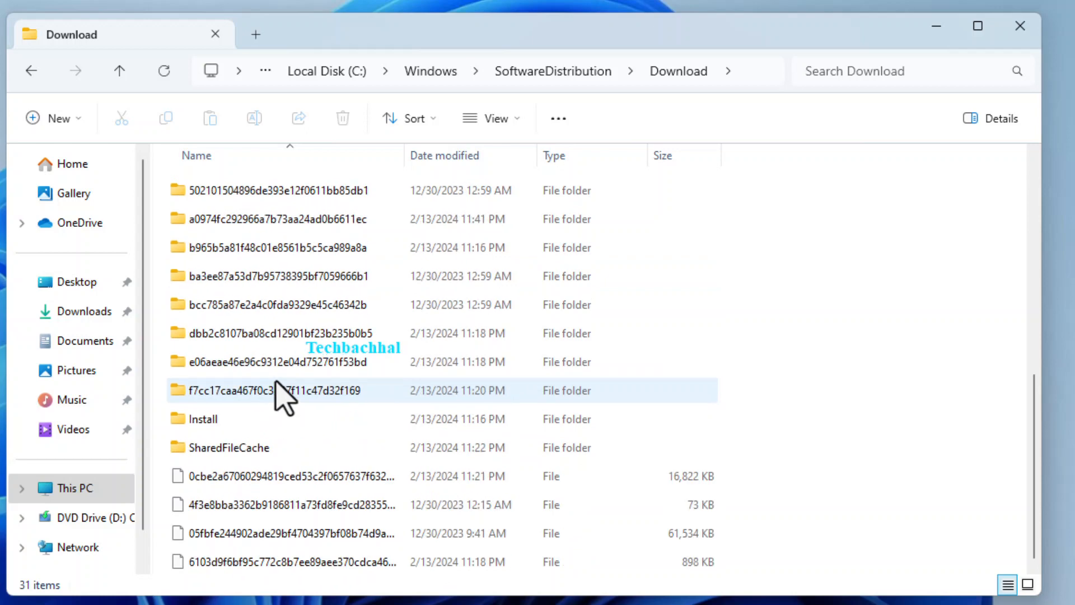
key("ctrl+a")
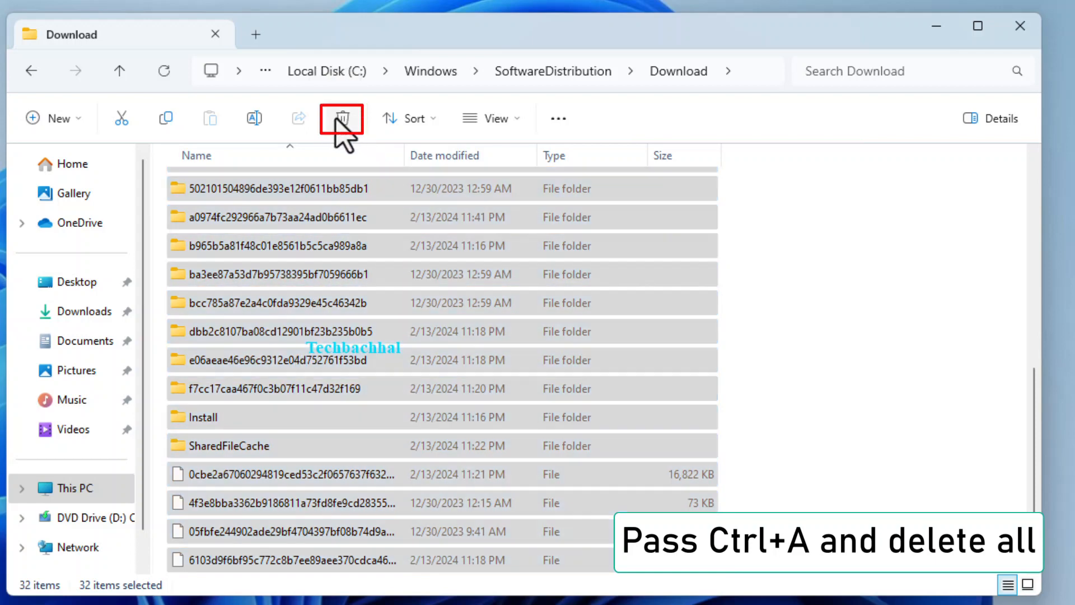
left_click(341, 118)
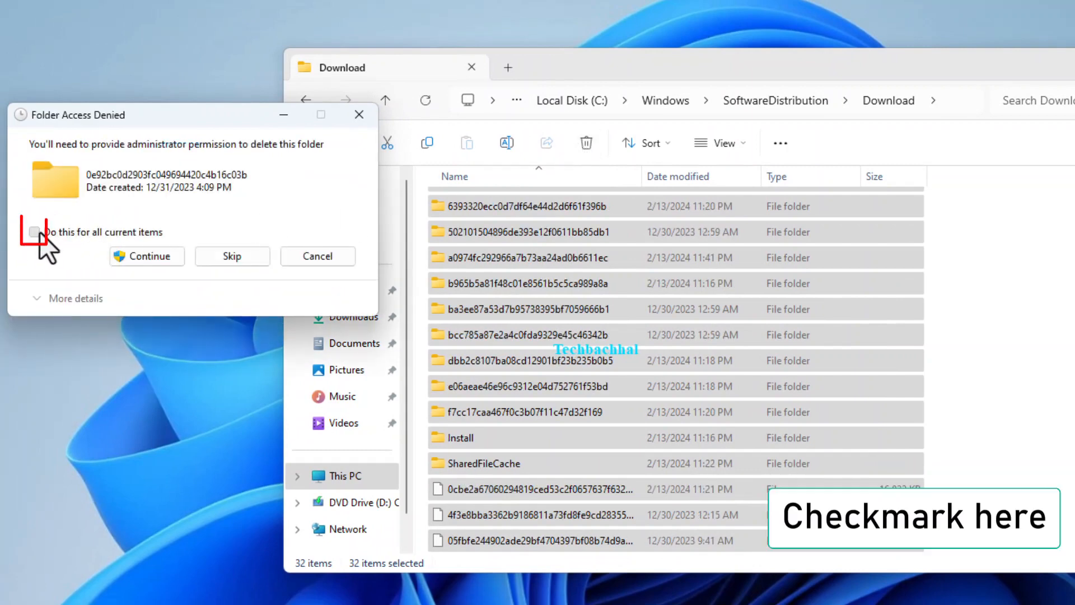
- Grant administrator permission for all items, then retry for all protected folders
left_click(34, 232)
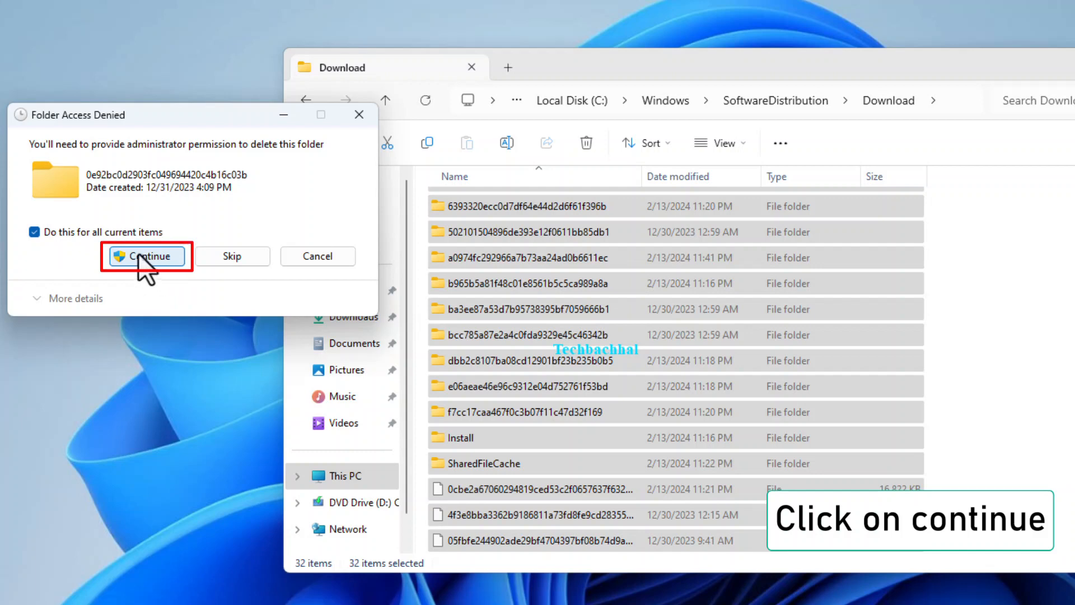
left_click(146, 256)
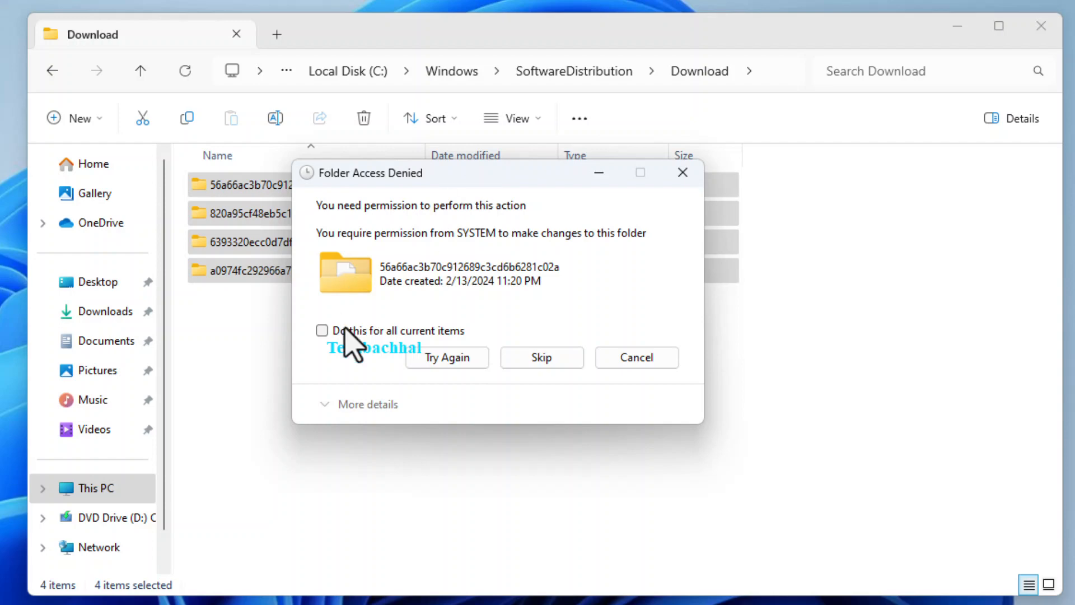
left_click(322, 330)
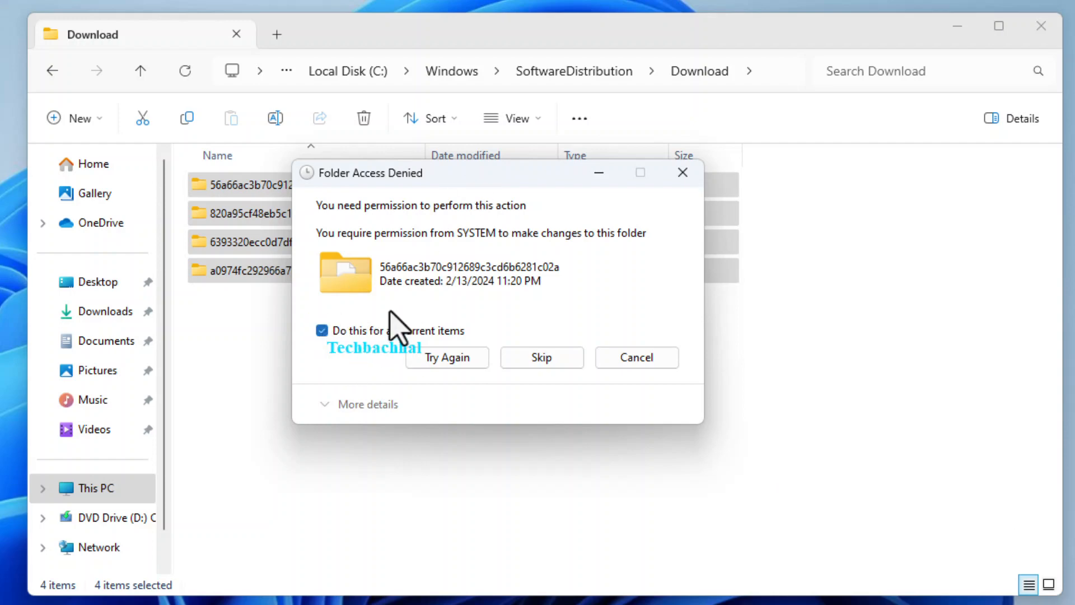
left_click(541, 357)
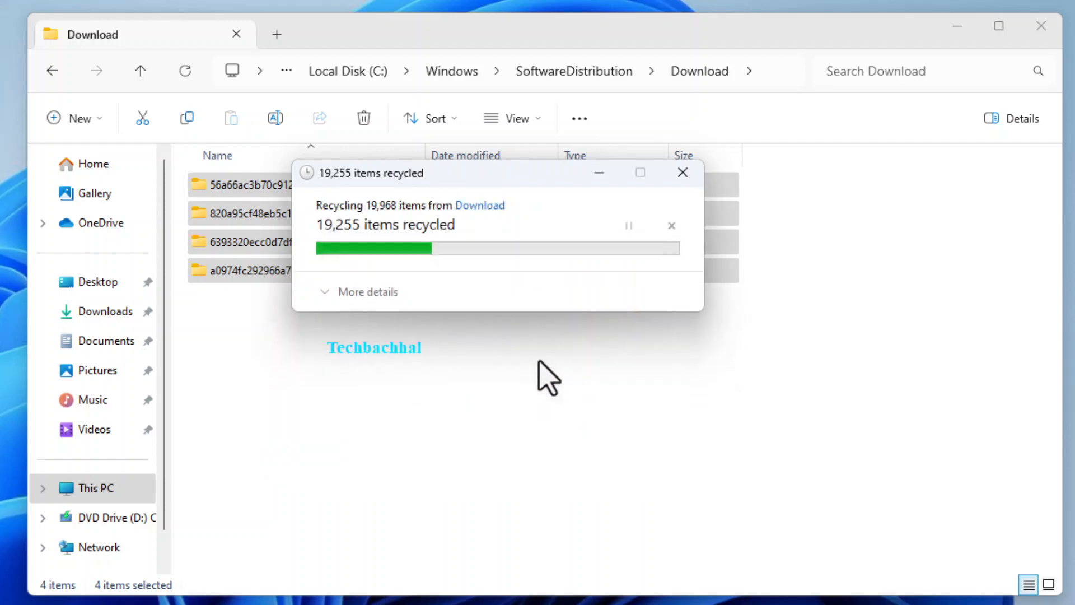